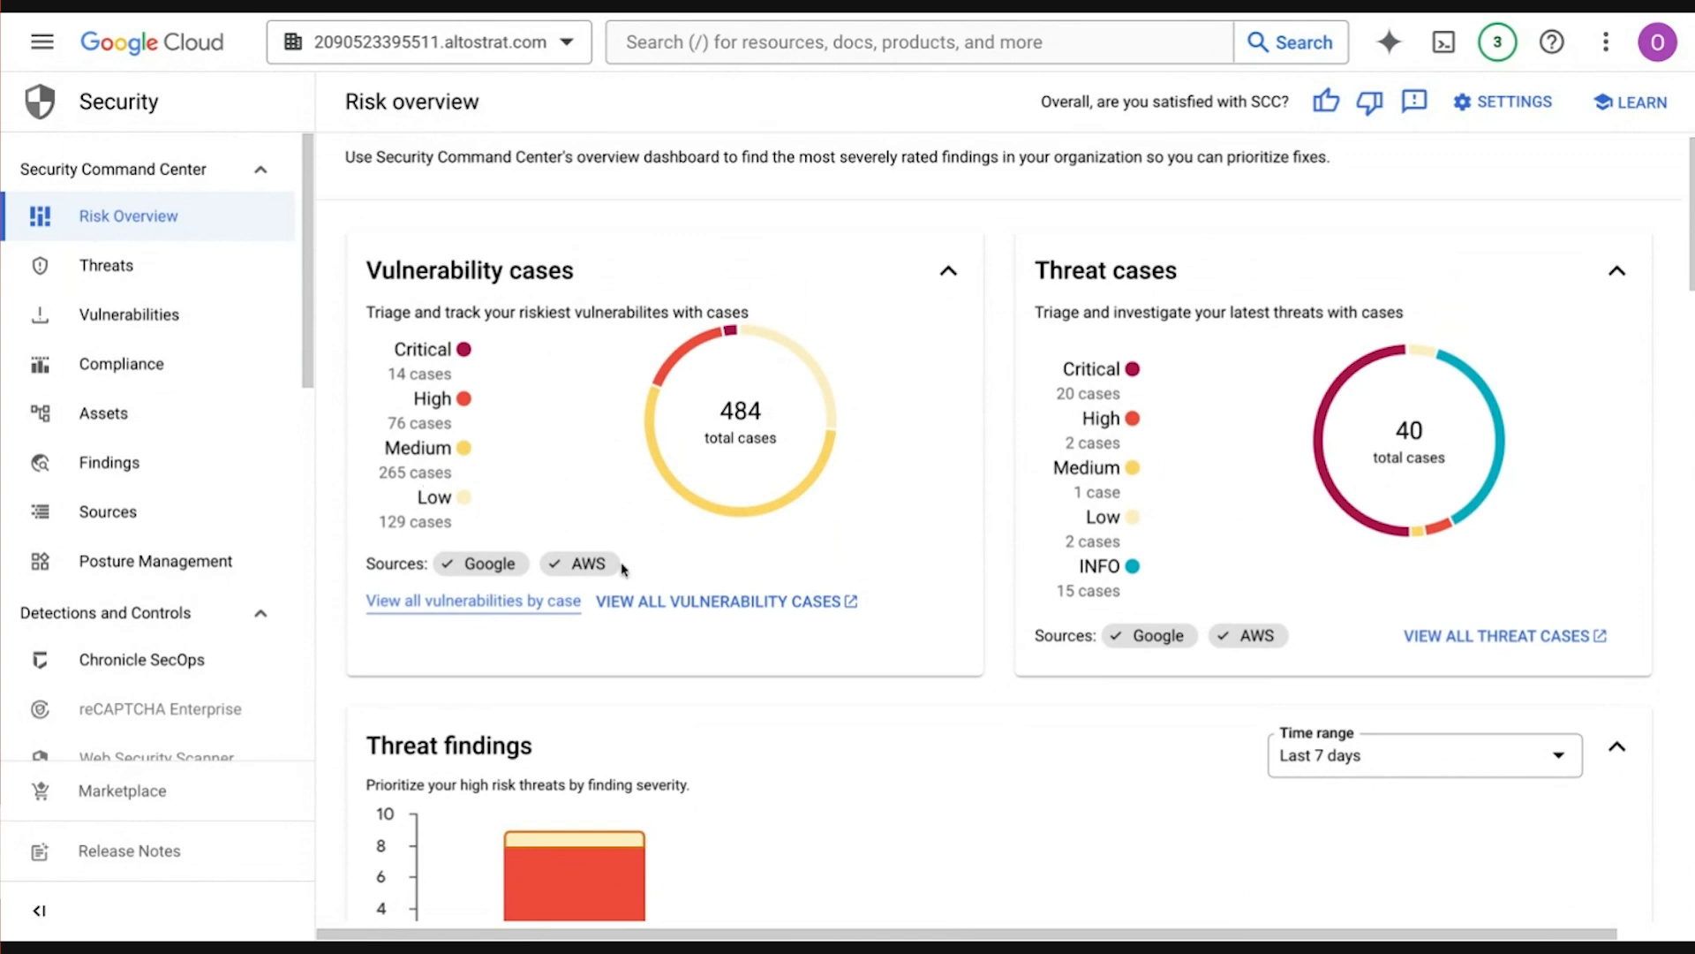
pyautogui.moveTo(514, 336)
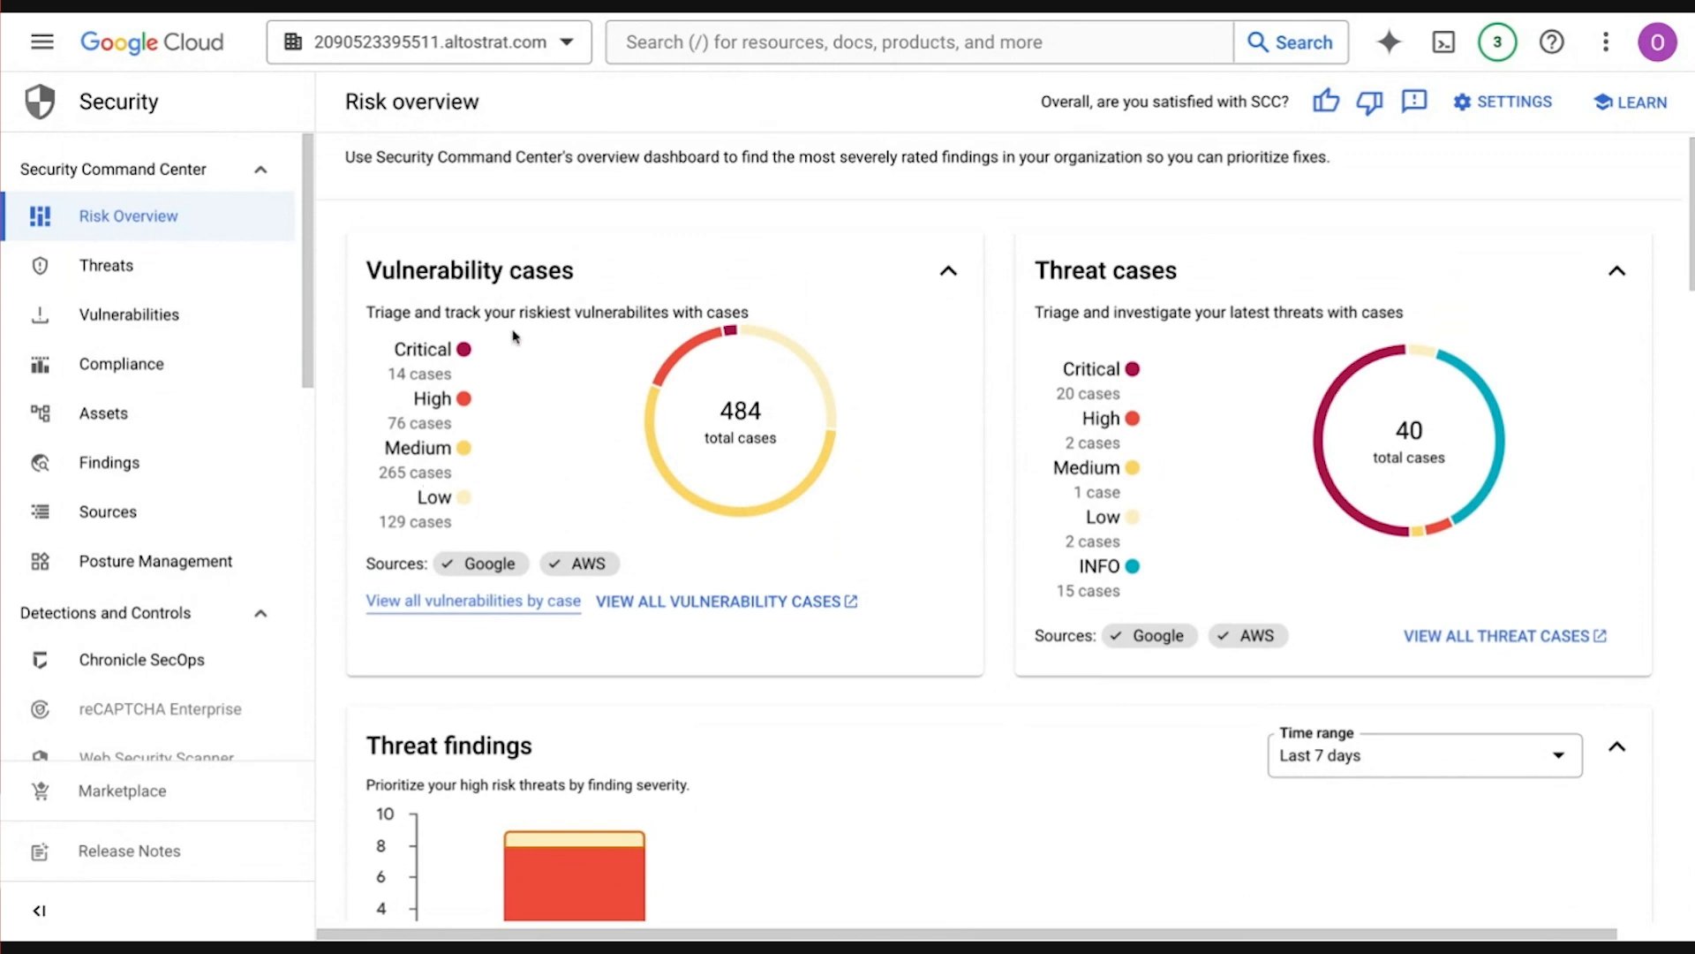
pyautogui.moveTo(666, 473)
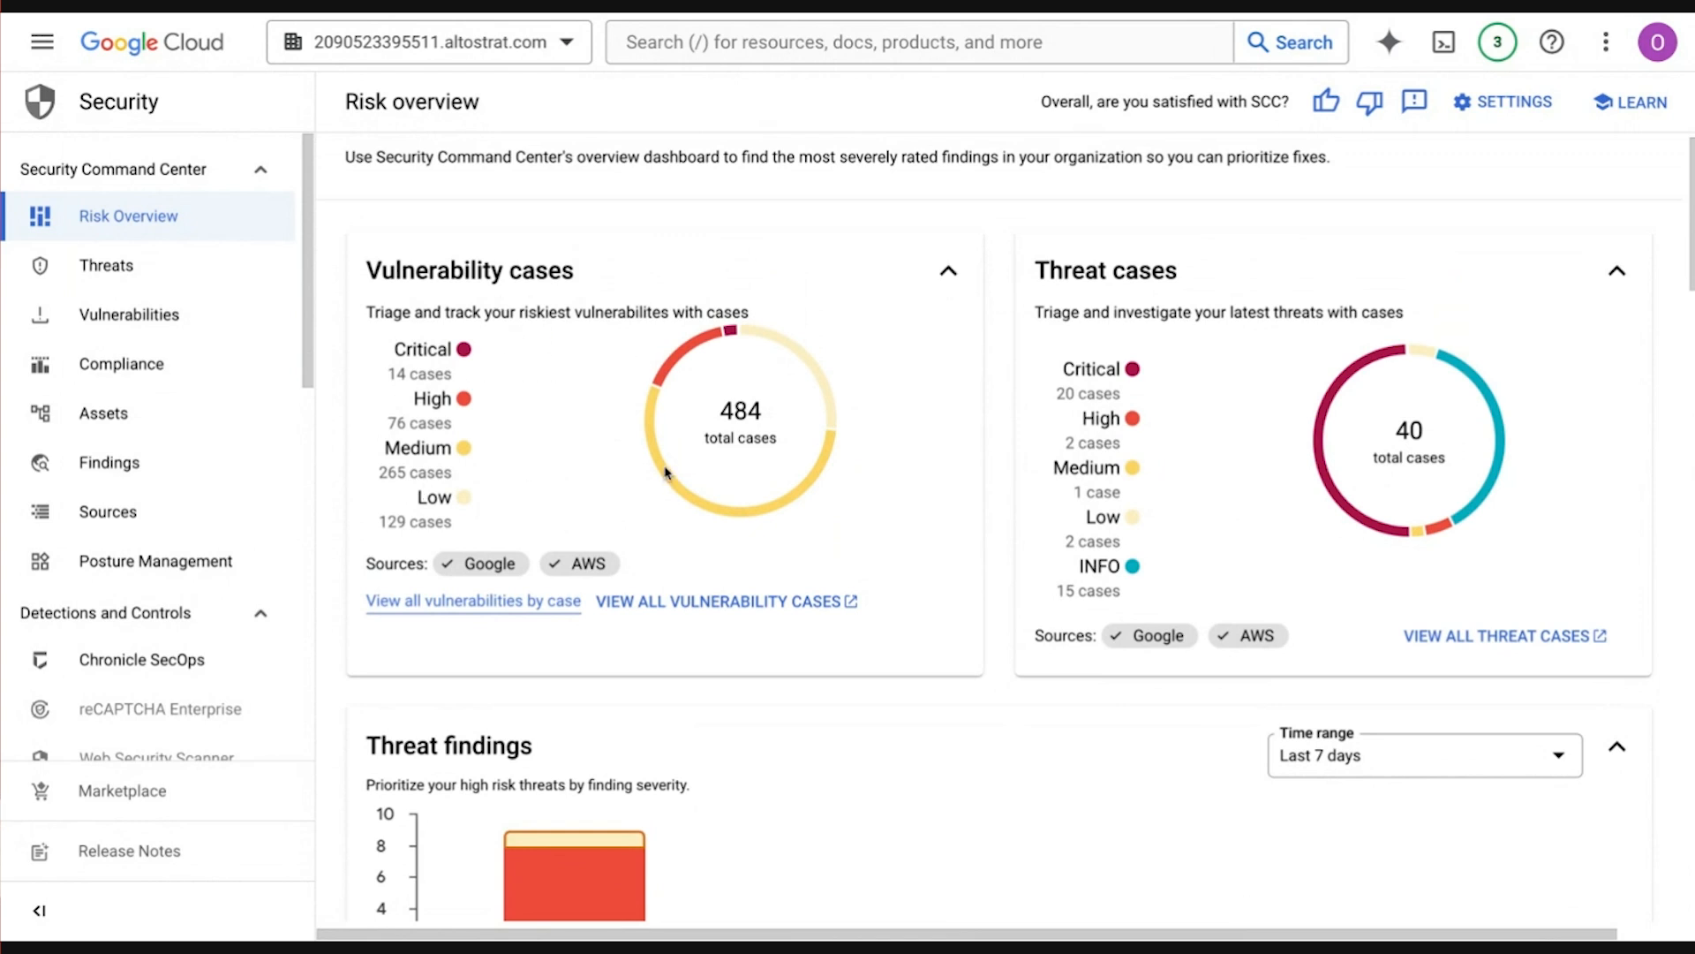
pyautogui.moveTo(787, 486)
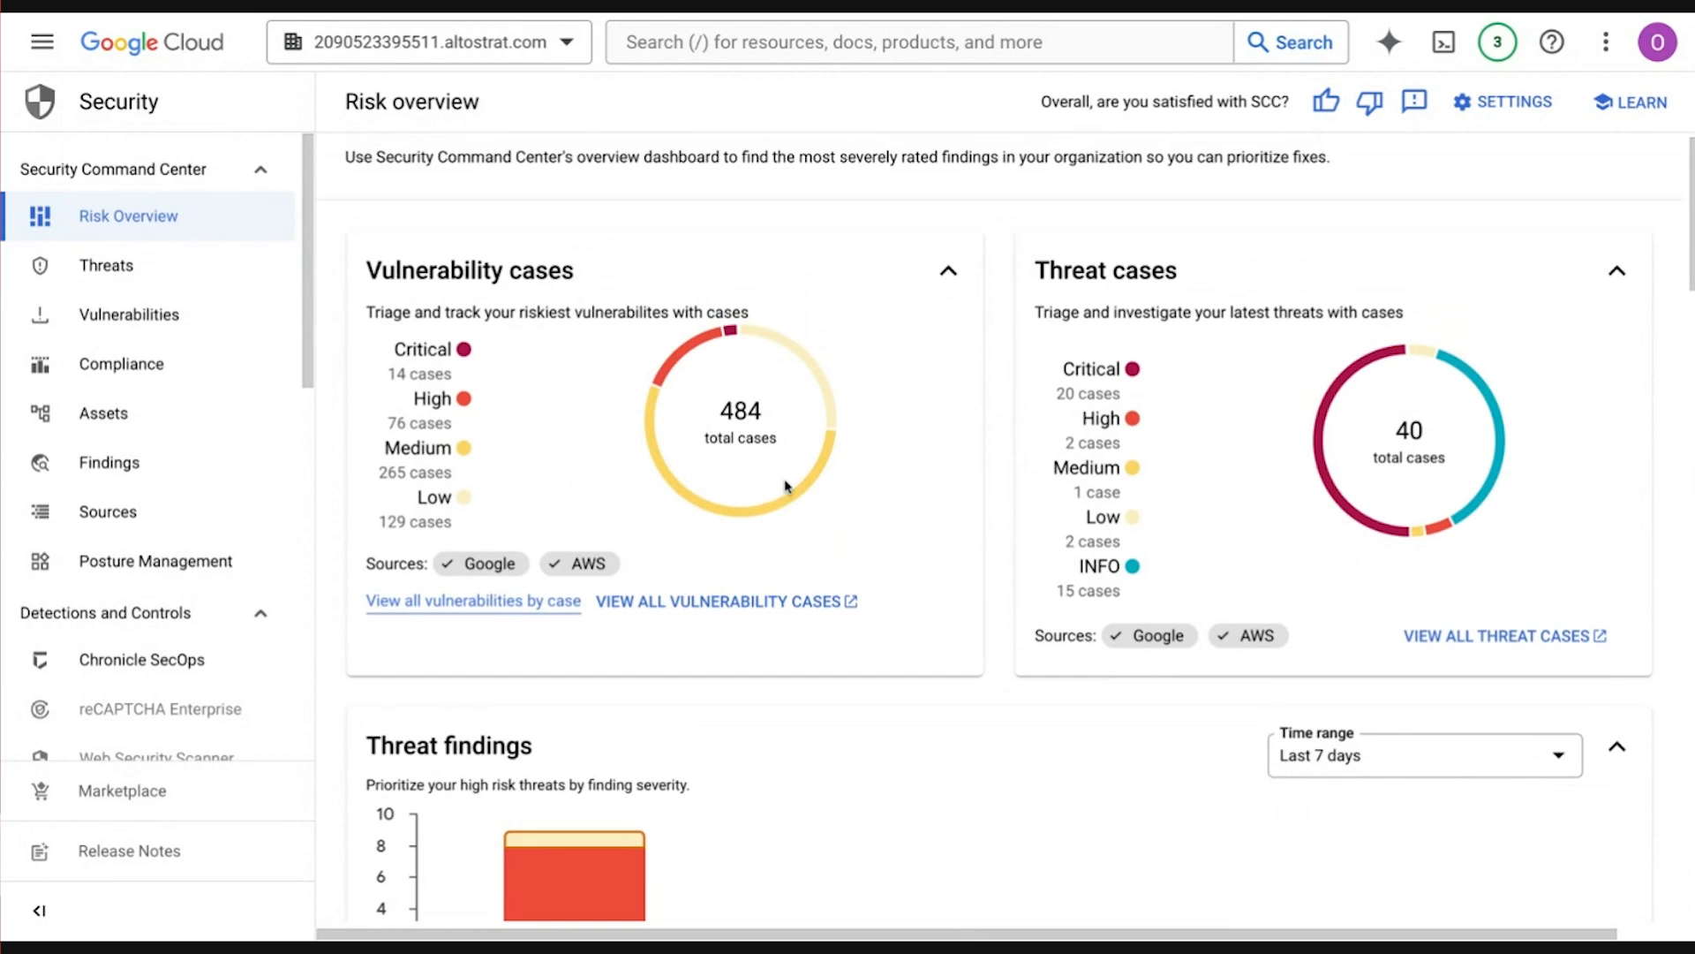
pyautogui.moveTo(1306, 400)
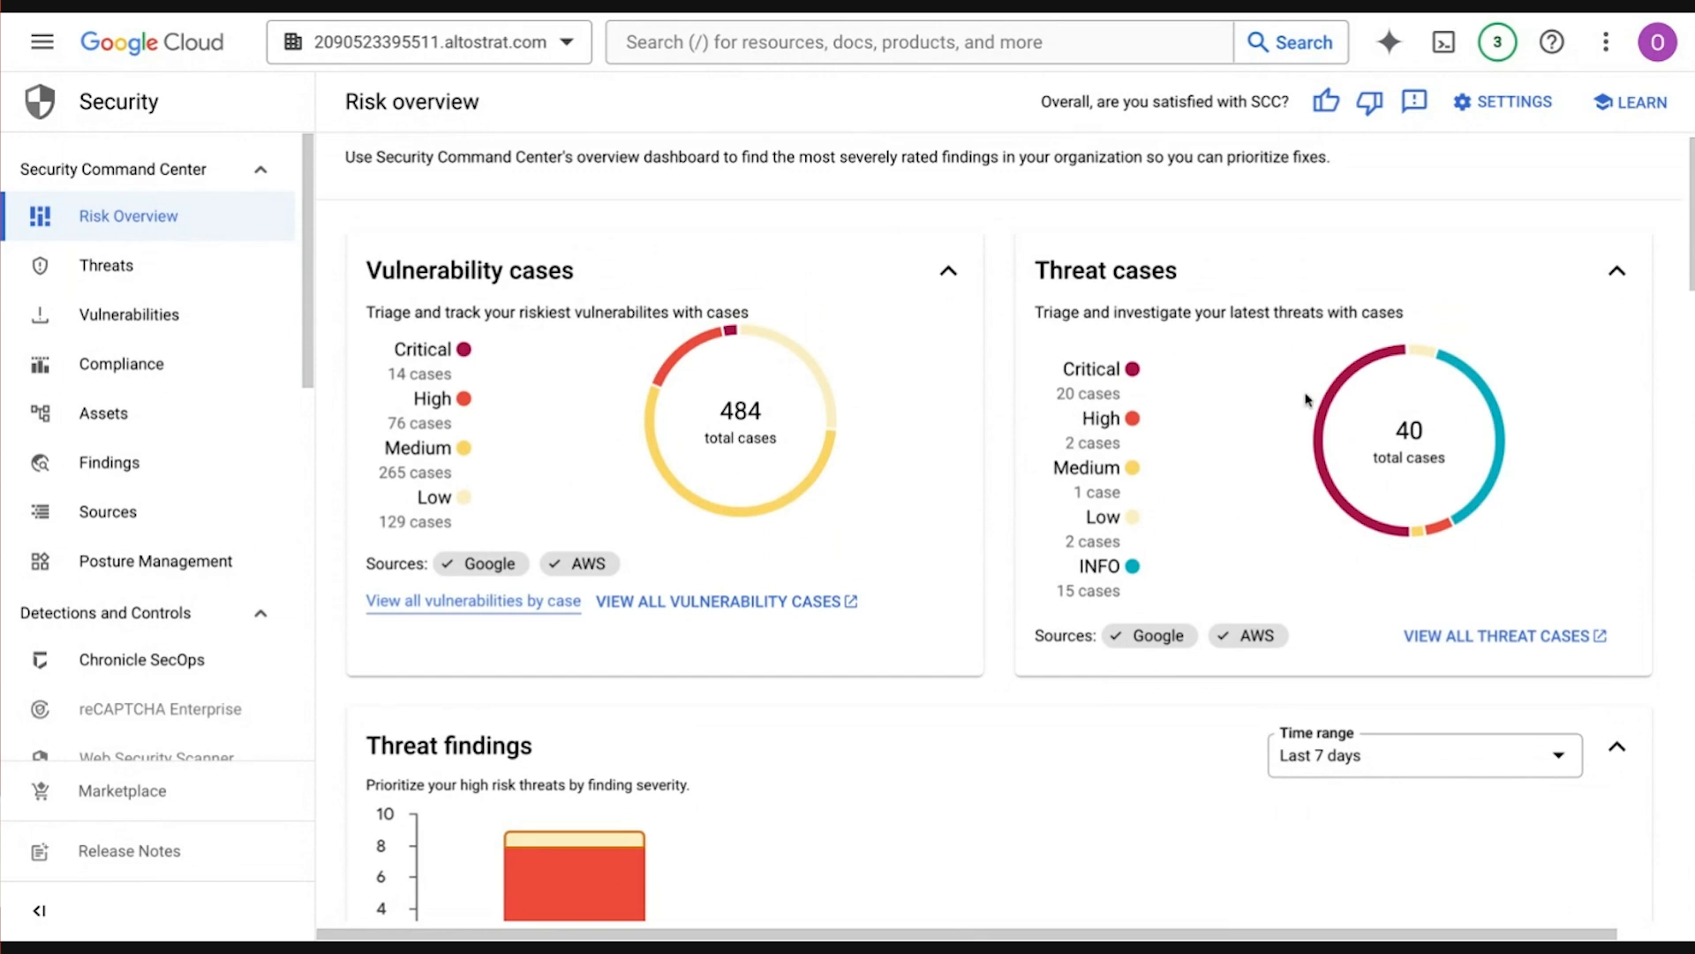
pyautogui.moveTo(1434, 426)
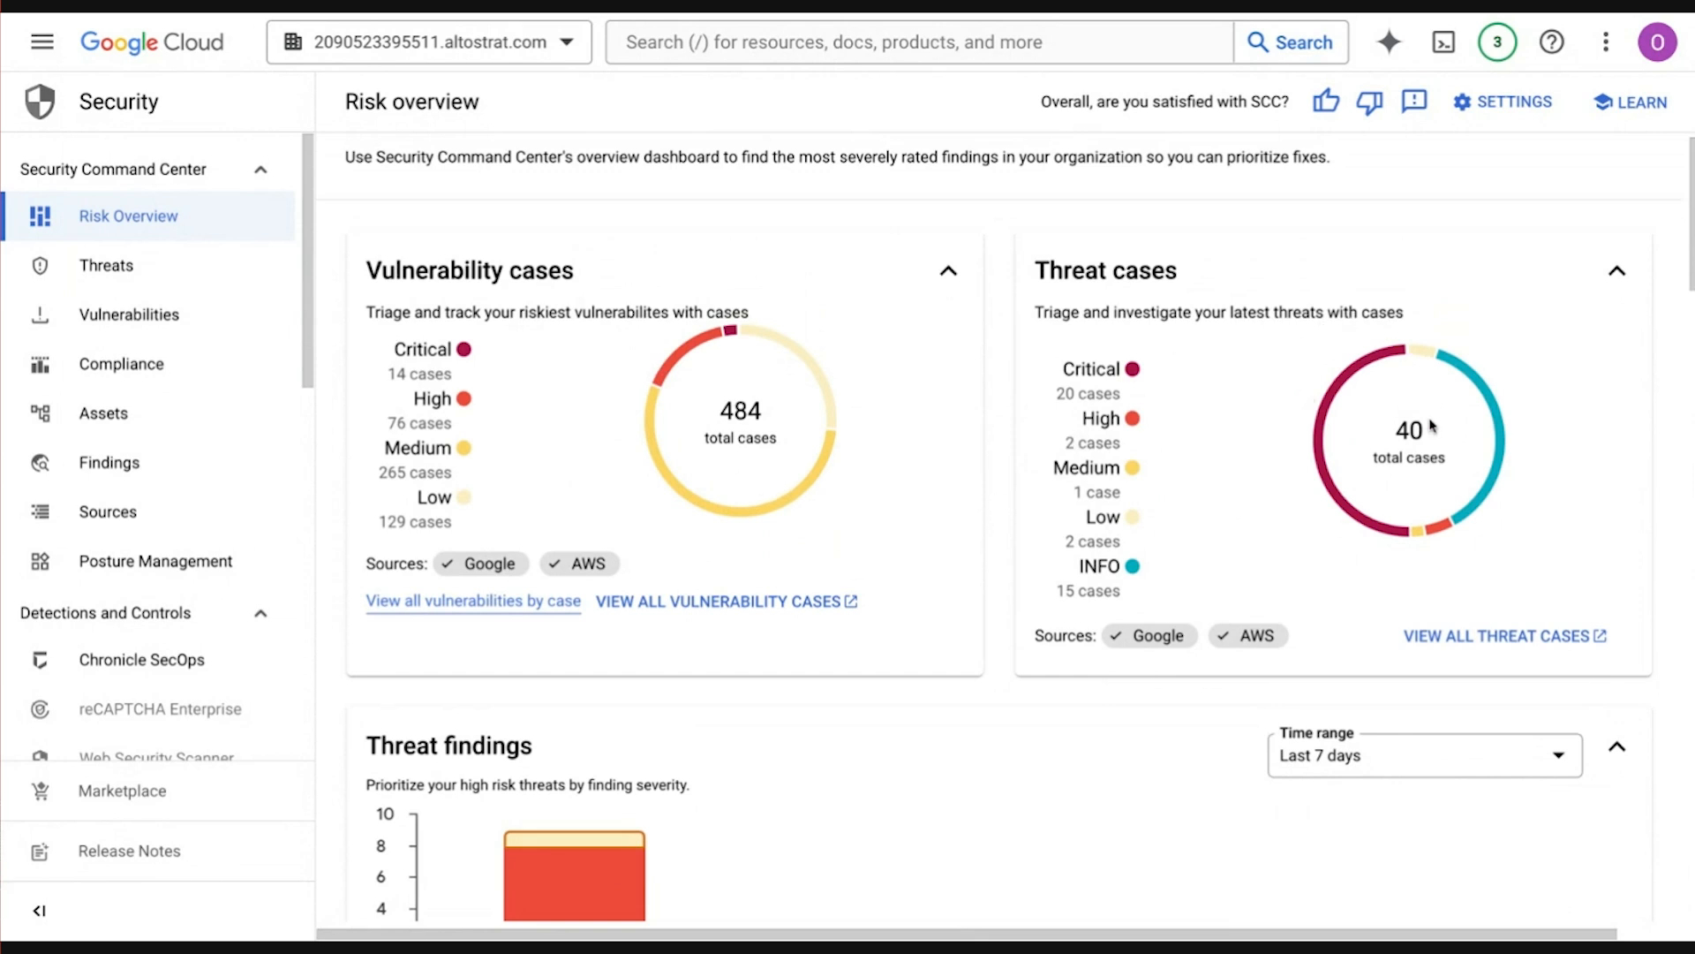
pyautogui.moveTo(1292, 351)
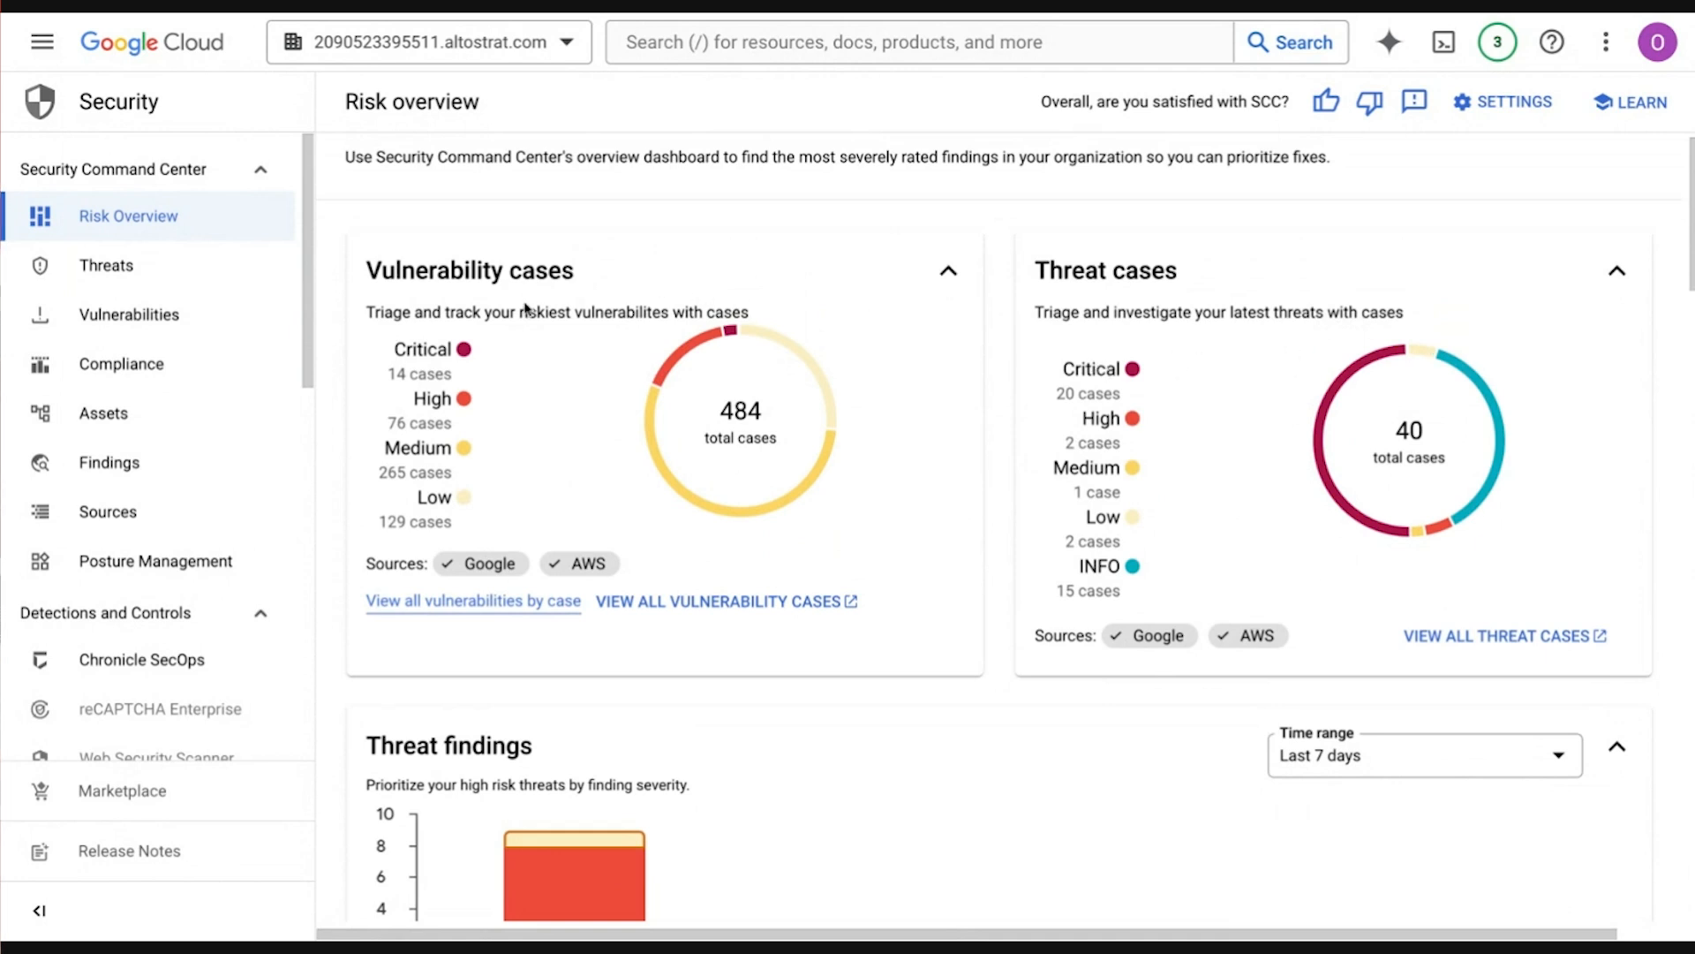
pyautogui.moveTo(1029, 428)
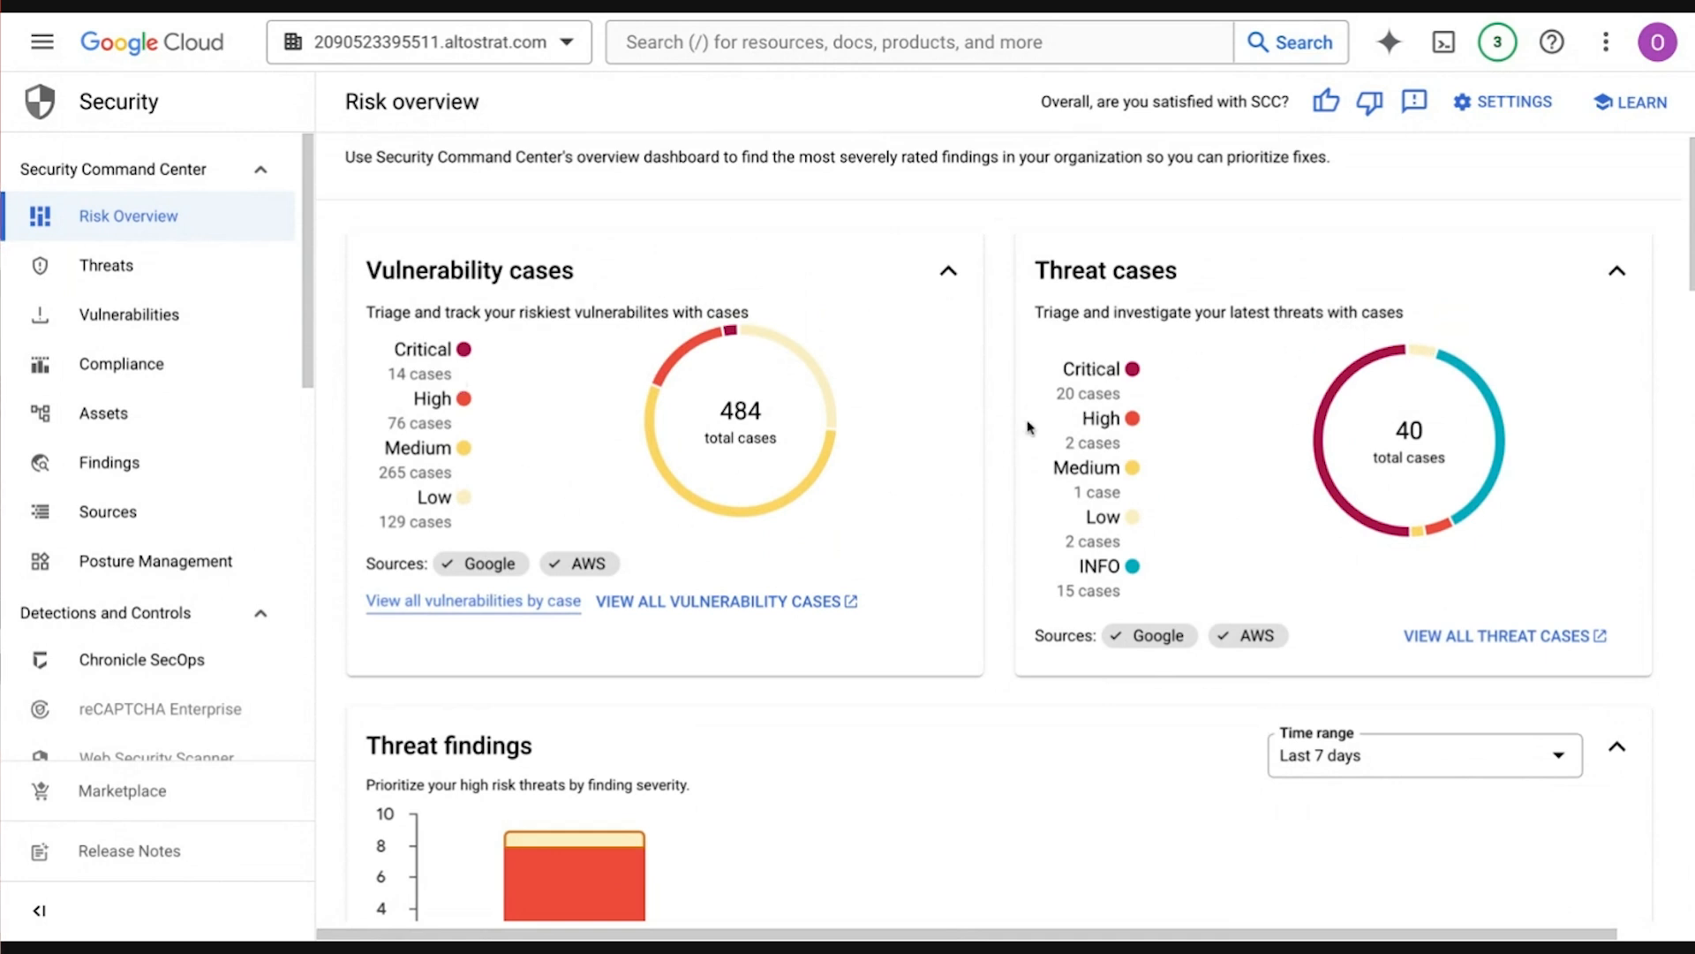
pyautogui.moveTo(1217, 522)
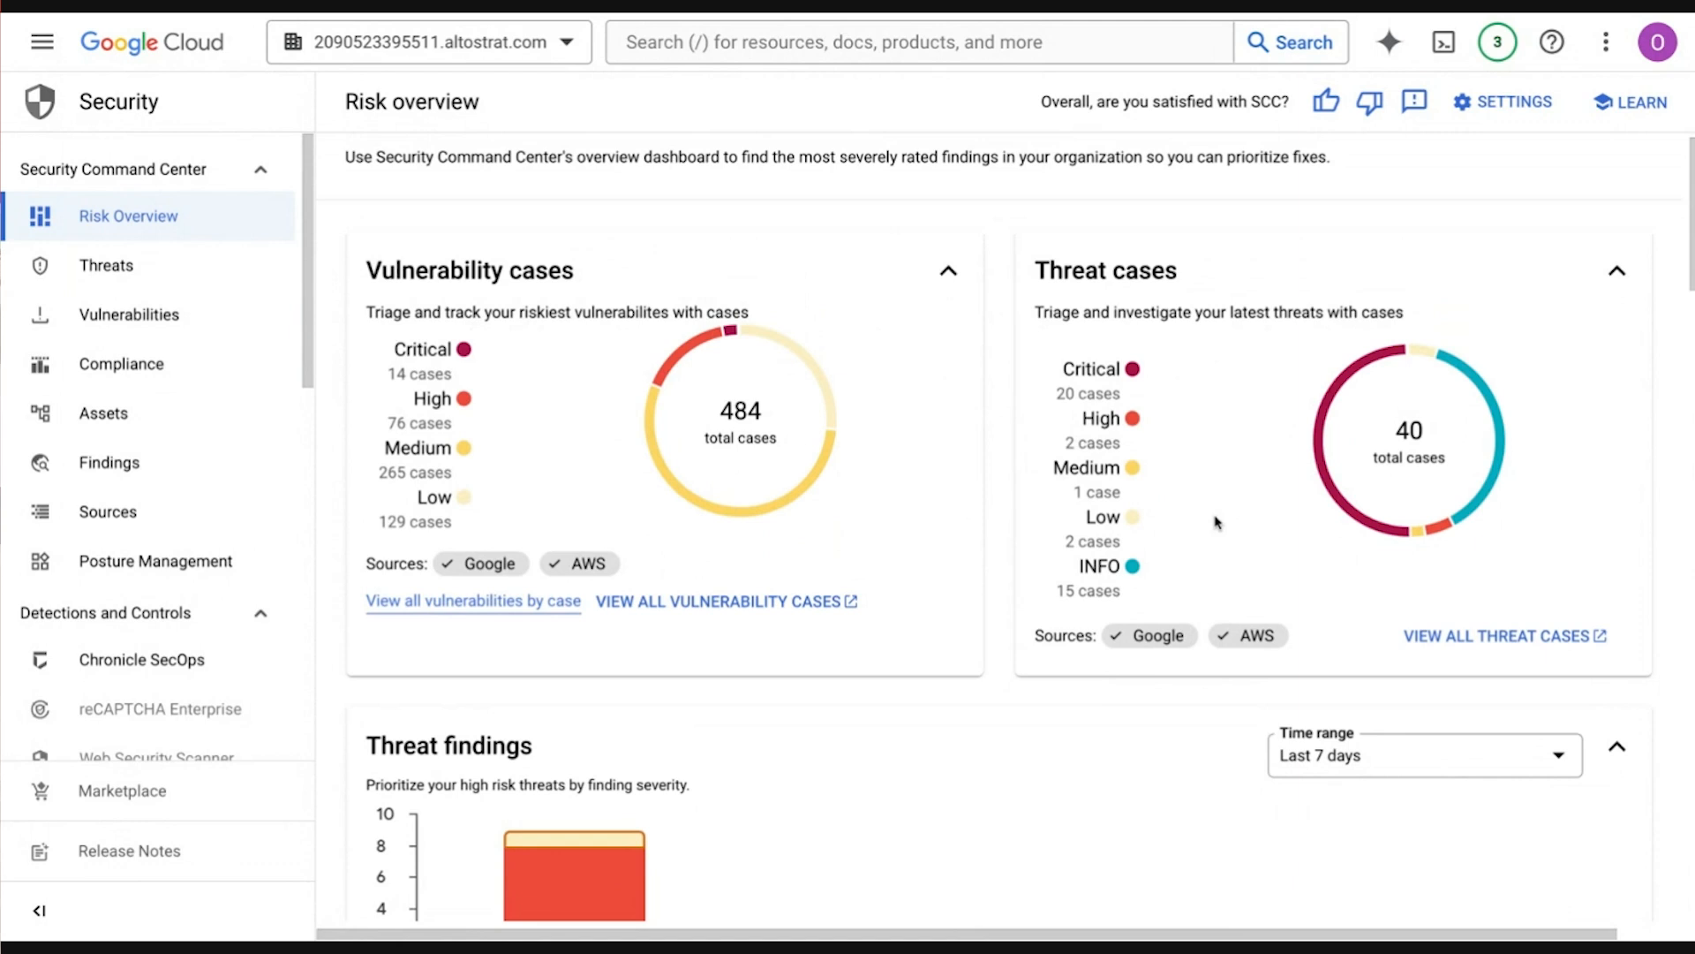
pyautogui.moveTo(617, 392)
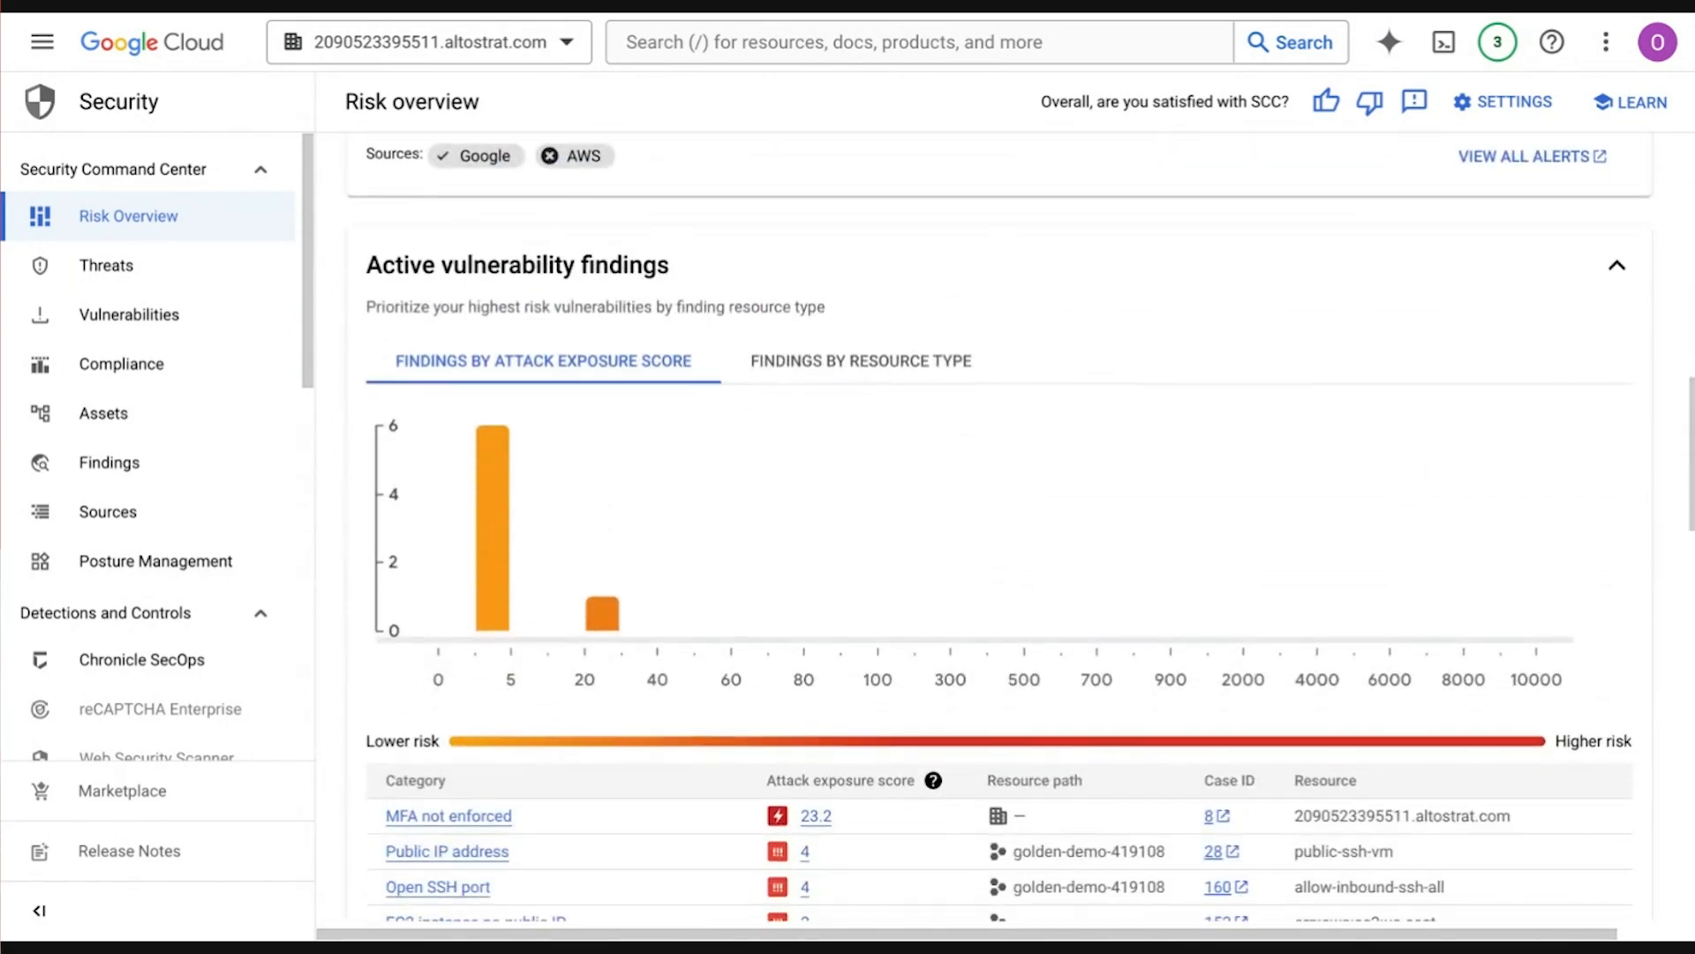
# Scroll through Active vulnerability findings to the Open SSH port finding's attack path simulation
pyautogui.scroll(-3)
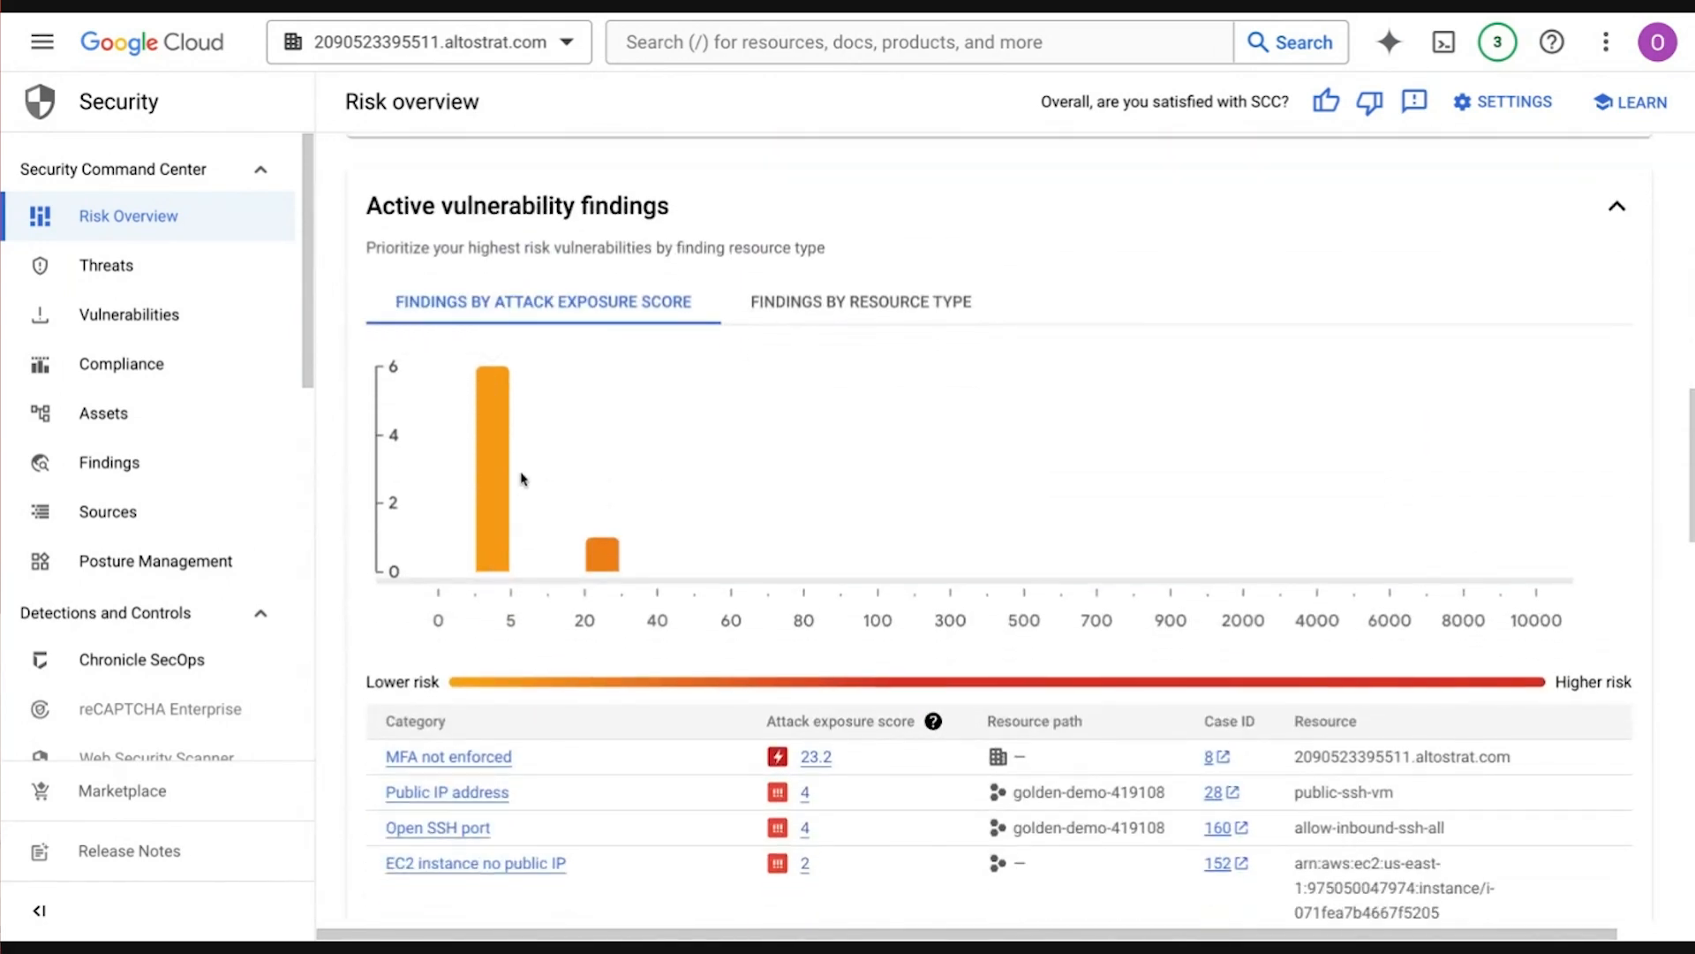
pyautogui.moveTo(658, 499)
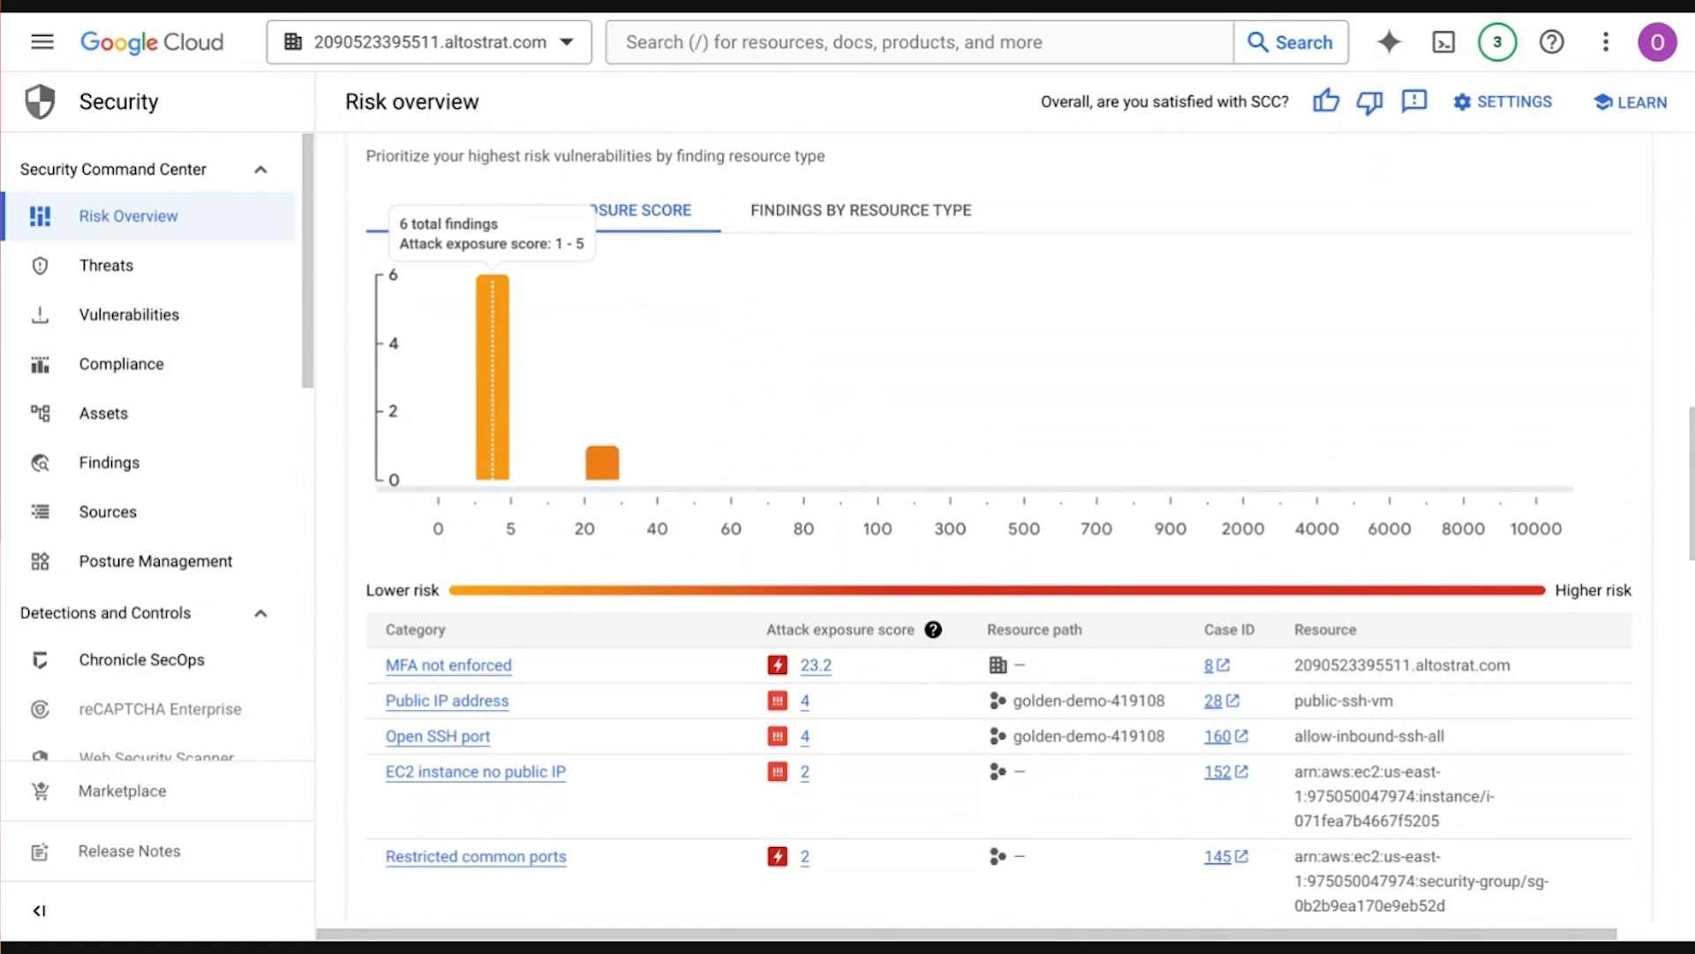
pyautogui.scroll(-3)
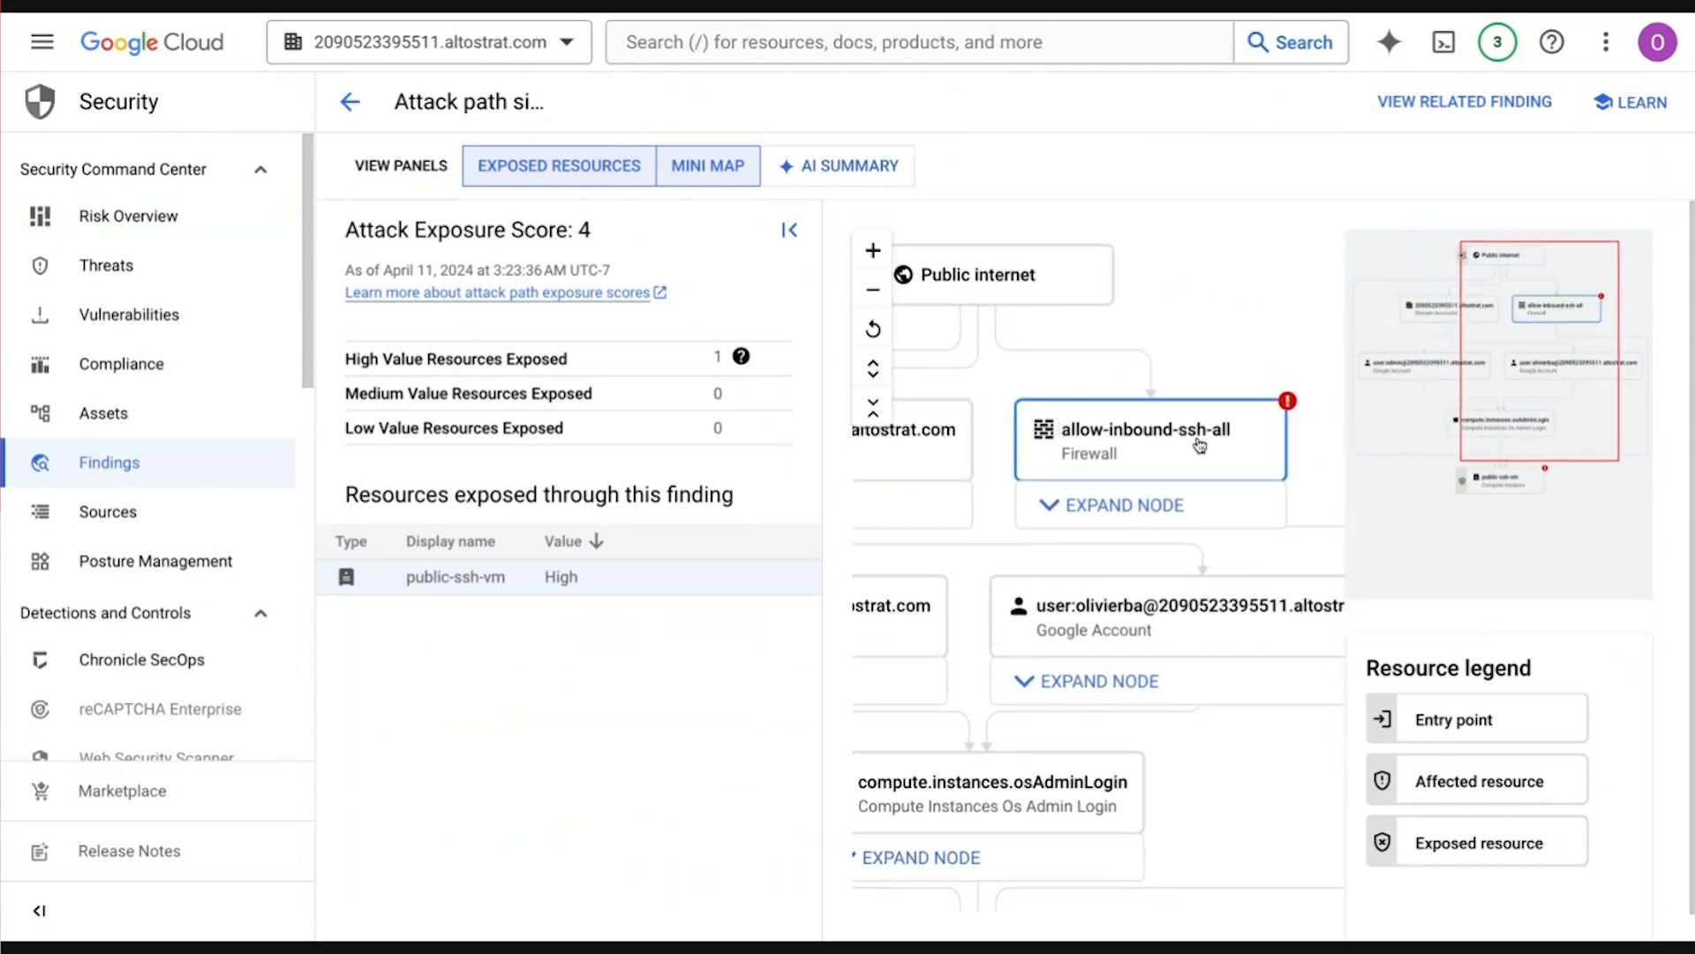
pyautogui.moveTo(1291, 409)
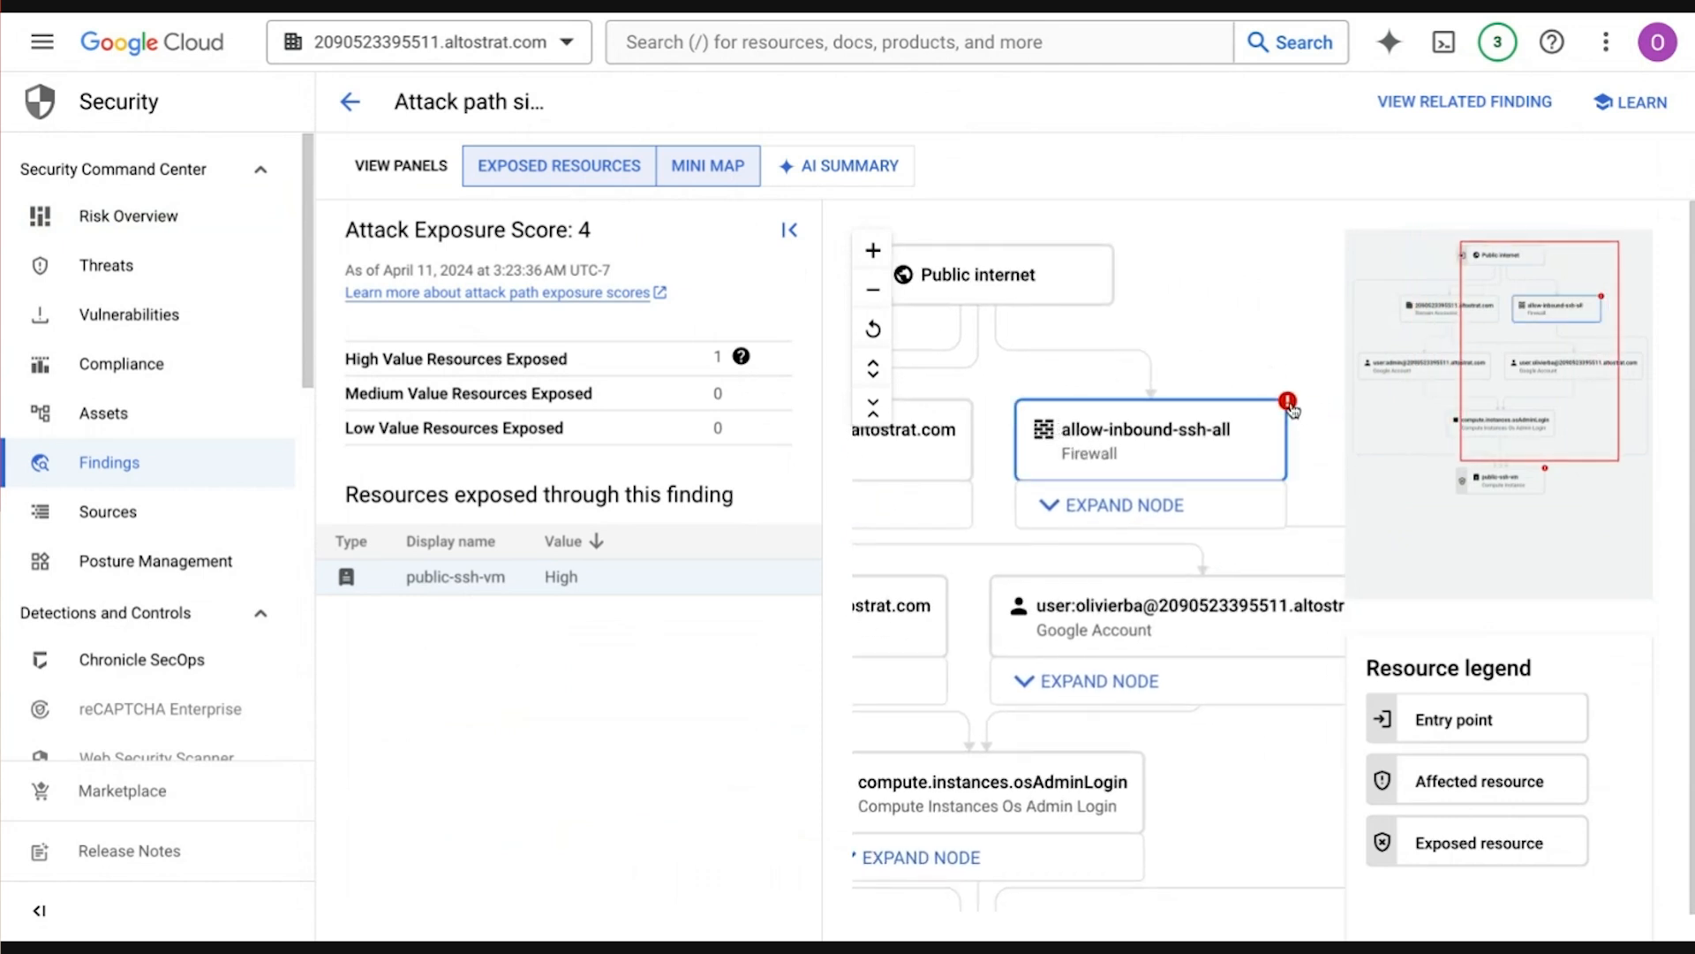
# Show the allow-inbound-ssh-all firewall node's details popup and highlight its Firewall resource type
pyautogui.click(1152, 441)
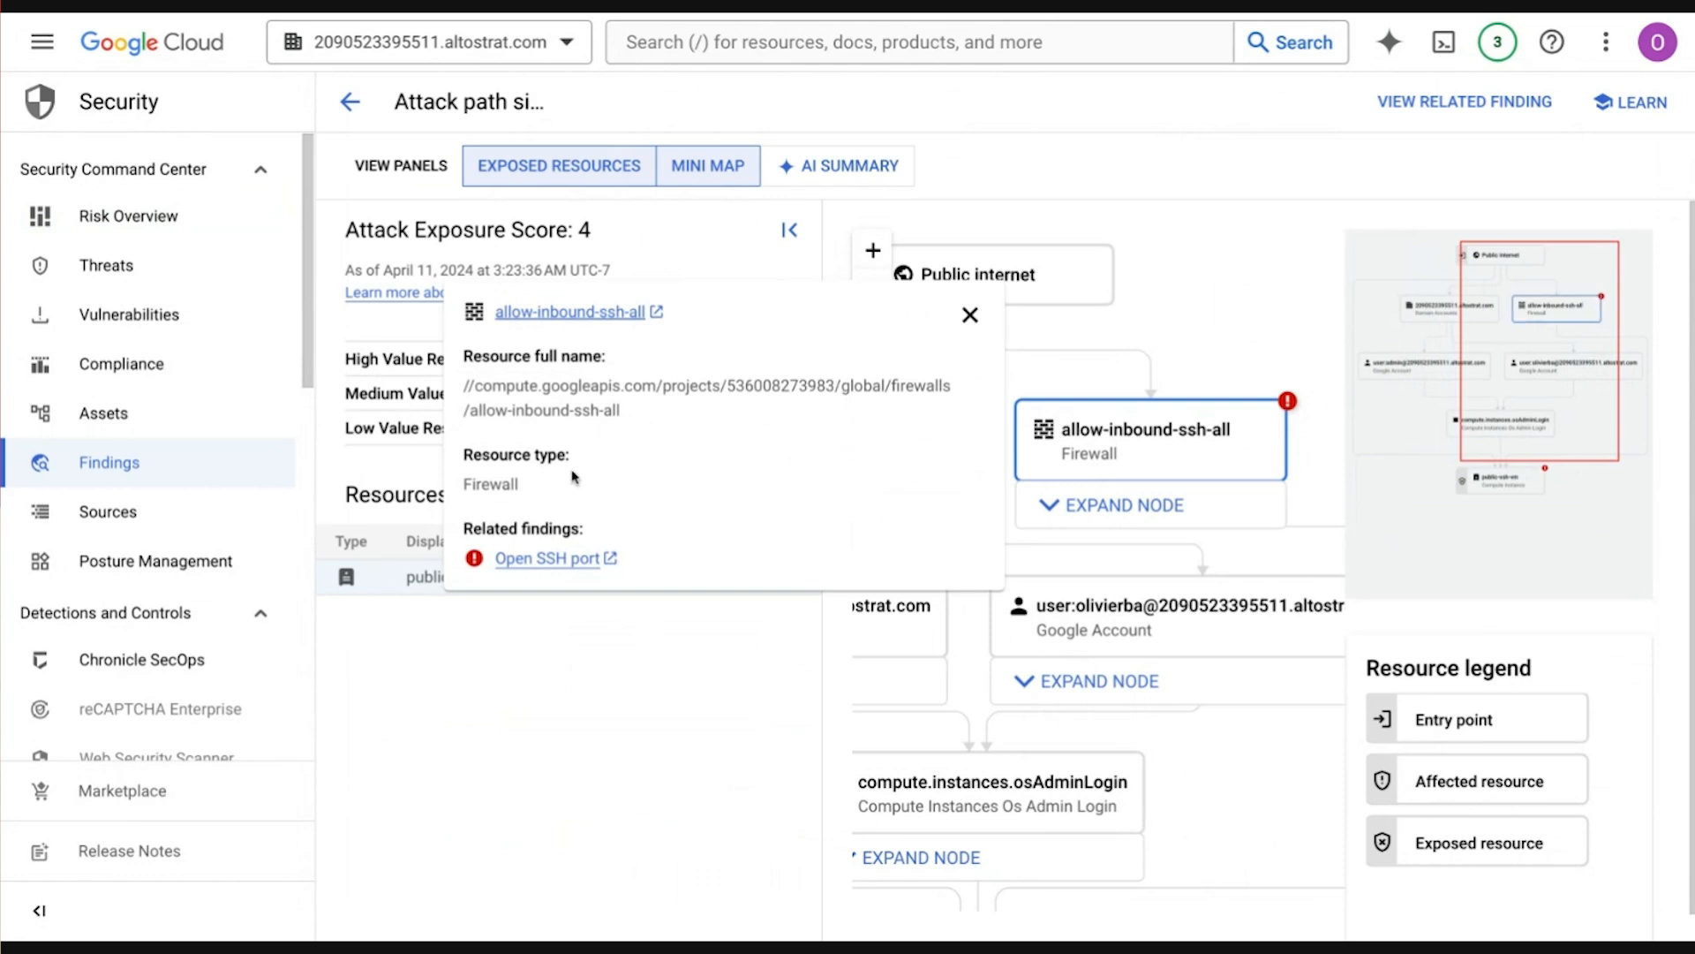
pyautogui.doubleClick(489, 484)
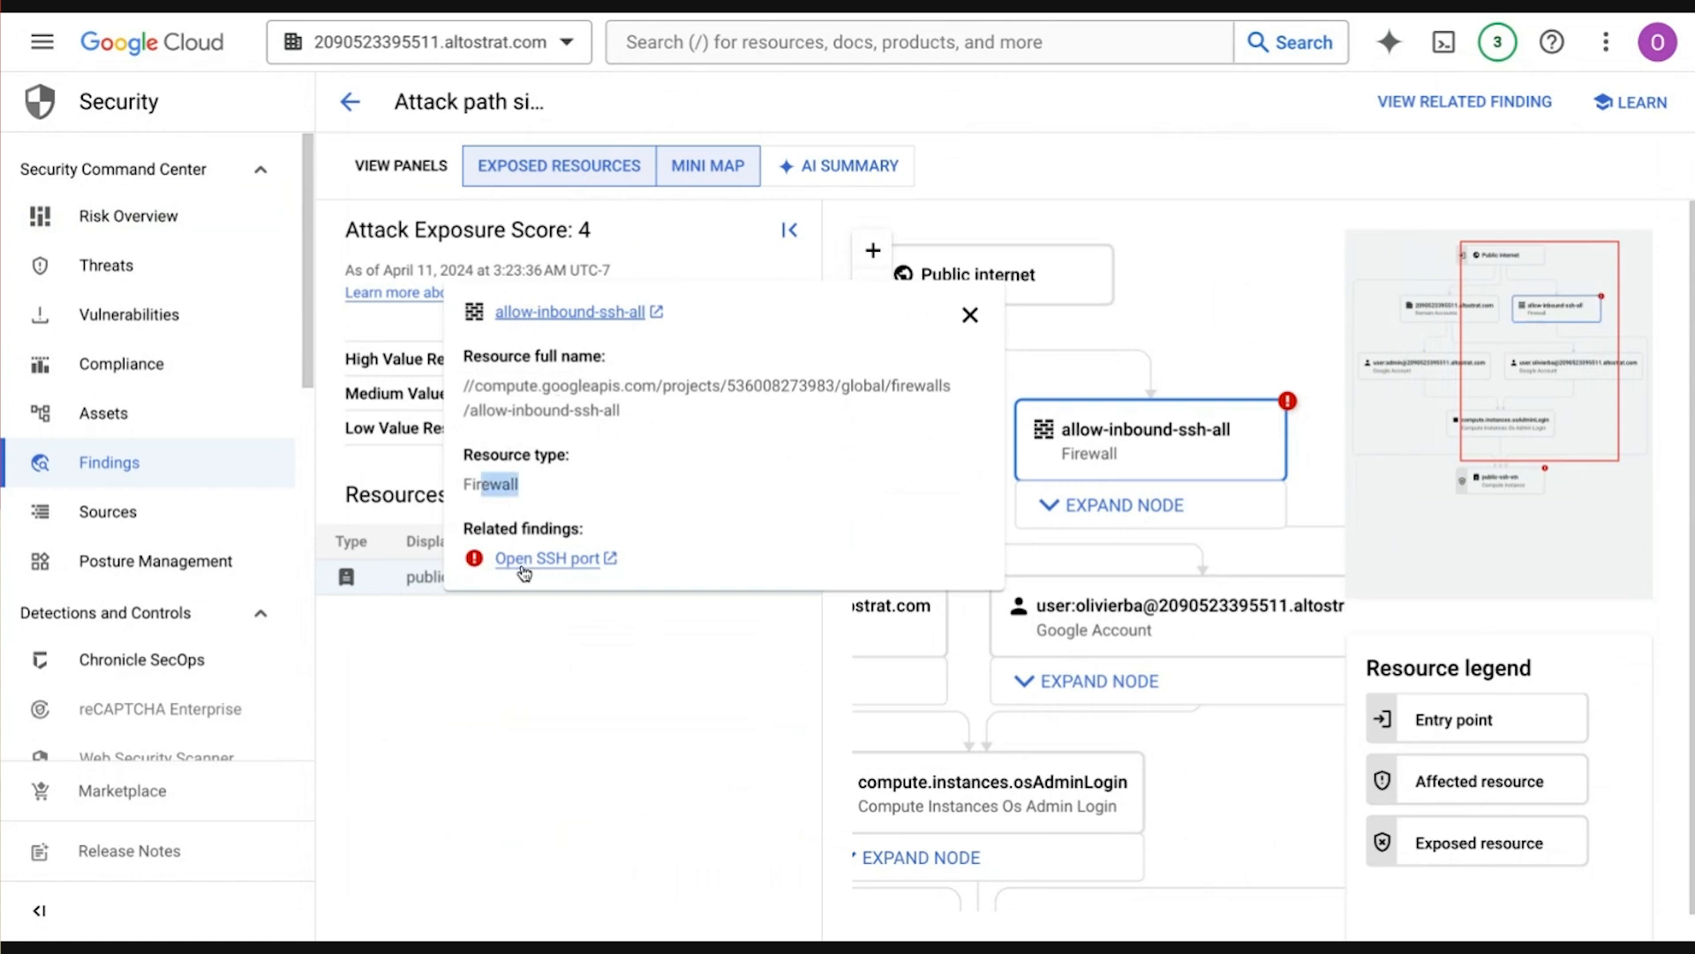